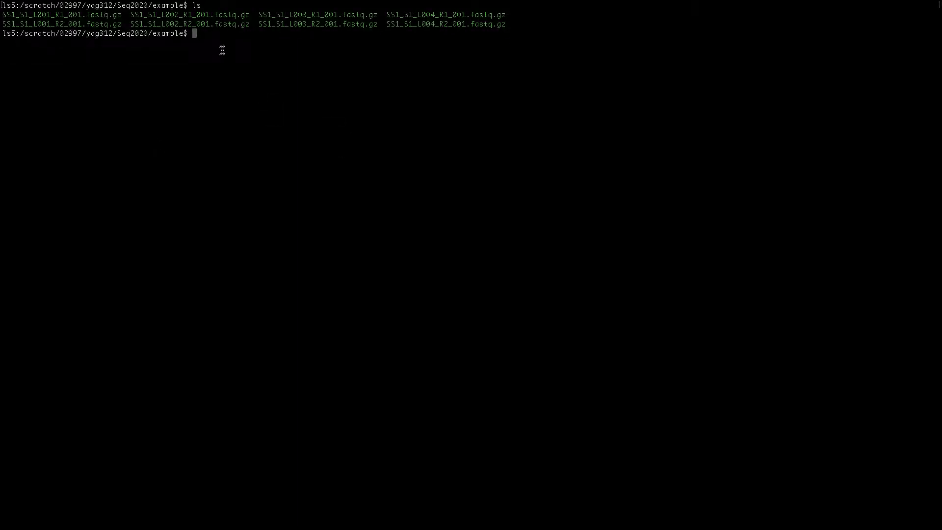
mouse_move(128, 59)
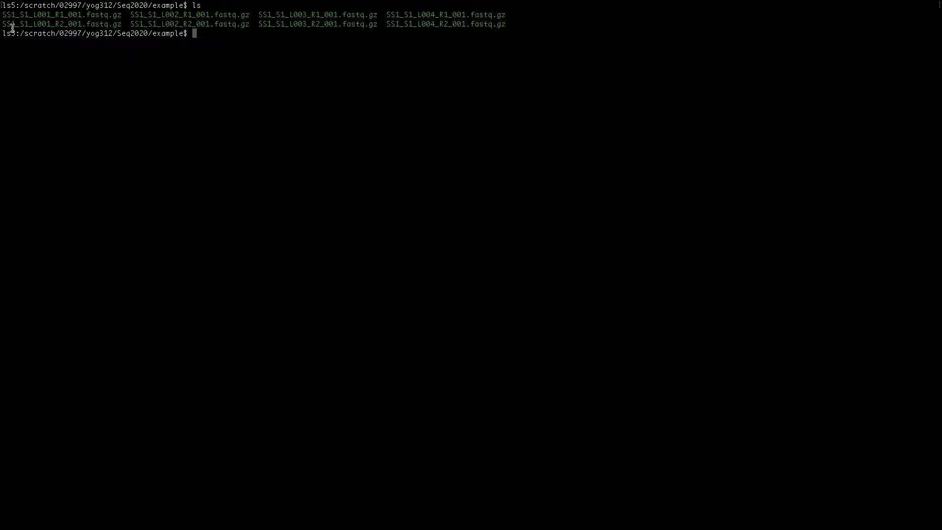
mouse_move(217, 72)
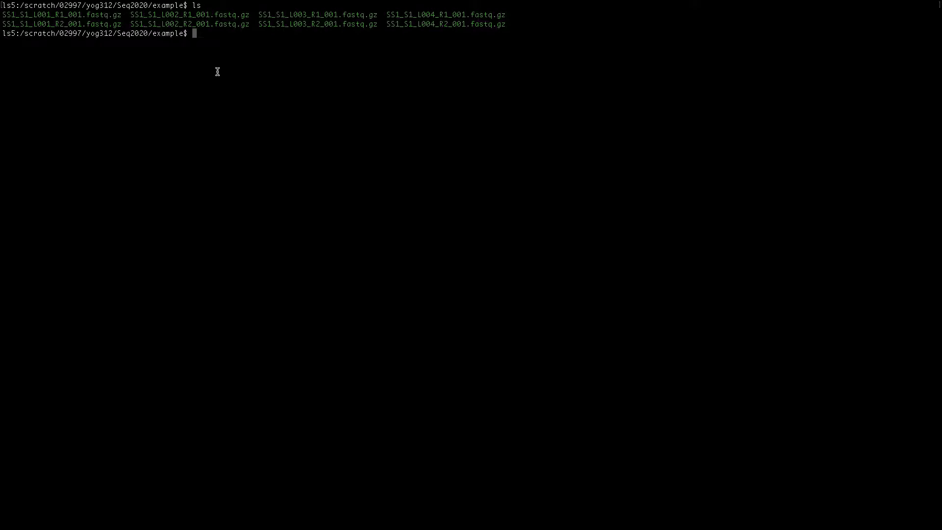
mouse_move(78, 54)
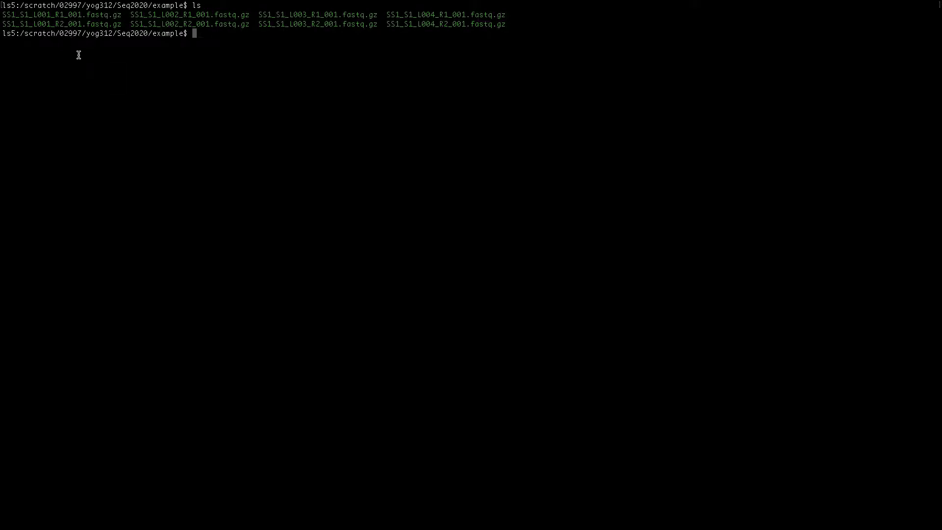
mouse_move(34, 44)
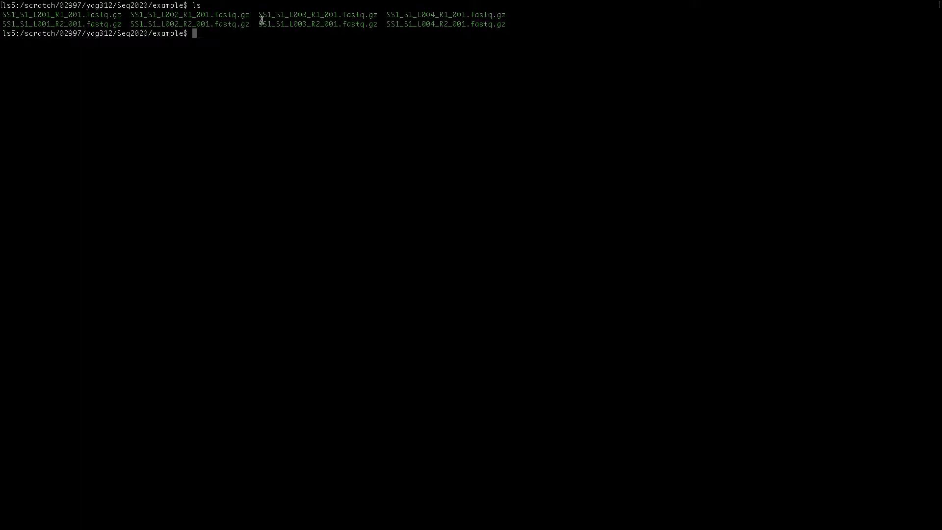
mouse_move(452, 17)
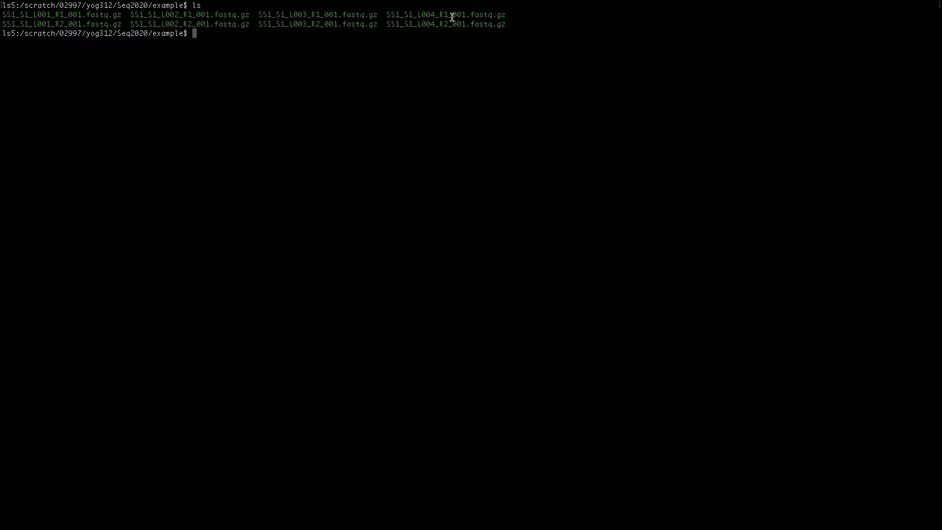
mouse_move(437, 11)
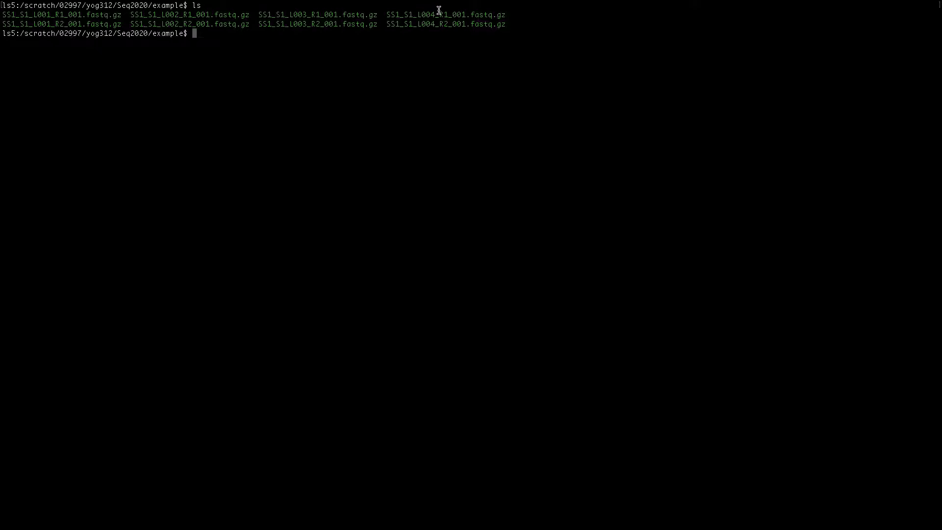
mouse_move(318, 27)
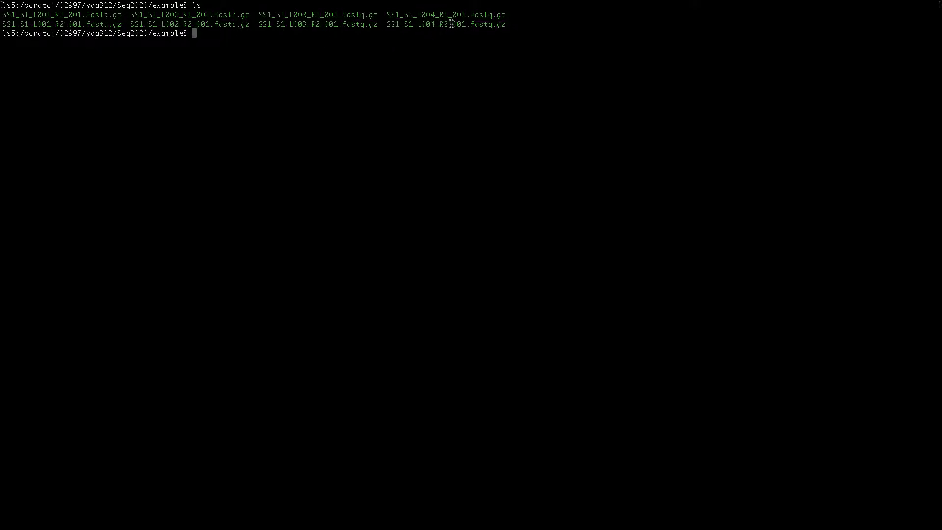
mouse_move(447, 31)
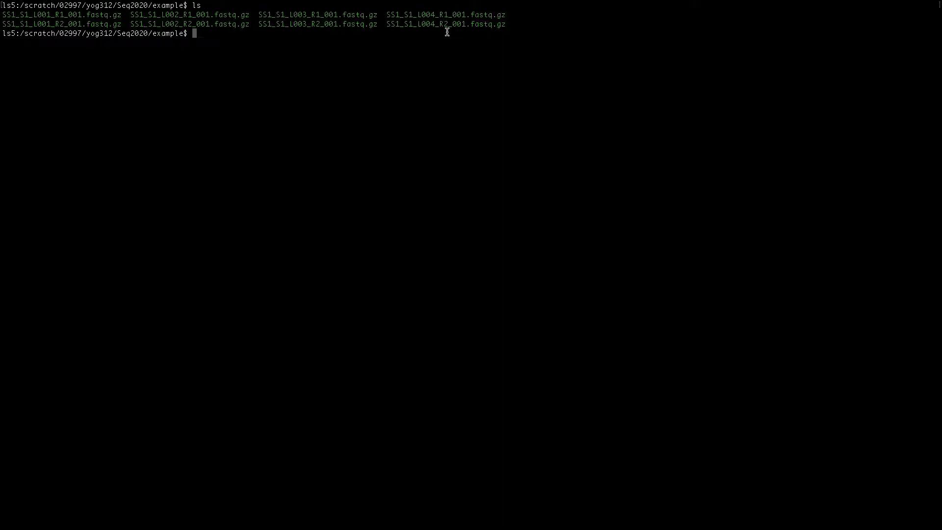
mouse_move(479, 75)
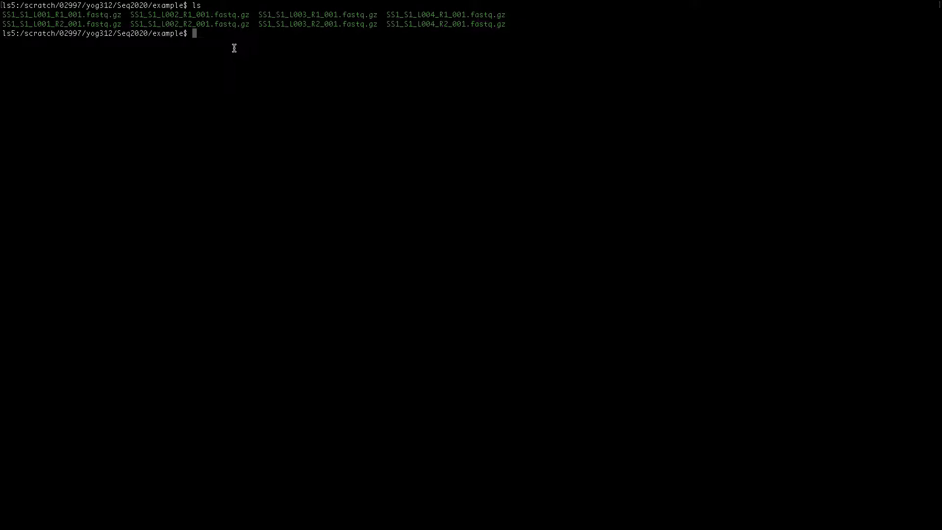
mouse_move(95, 29)
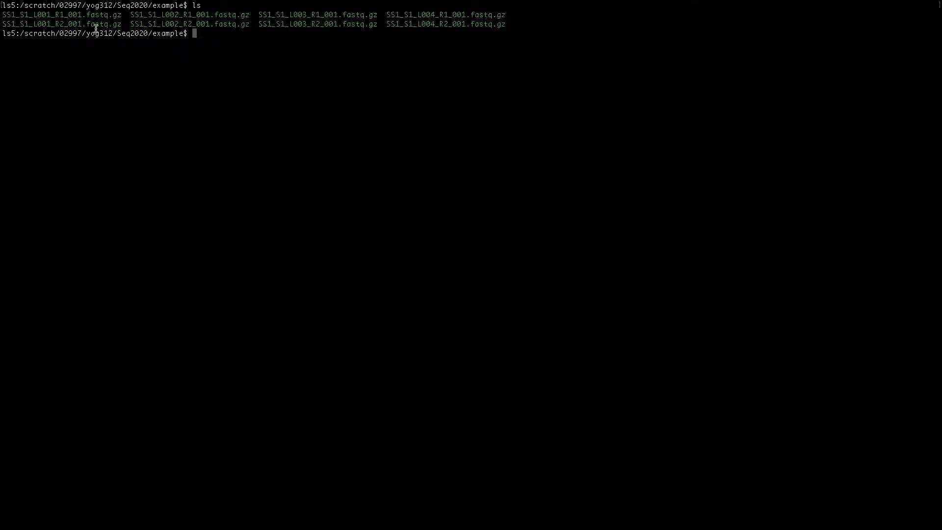
mouse_move(493, 42)
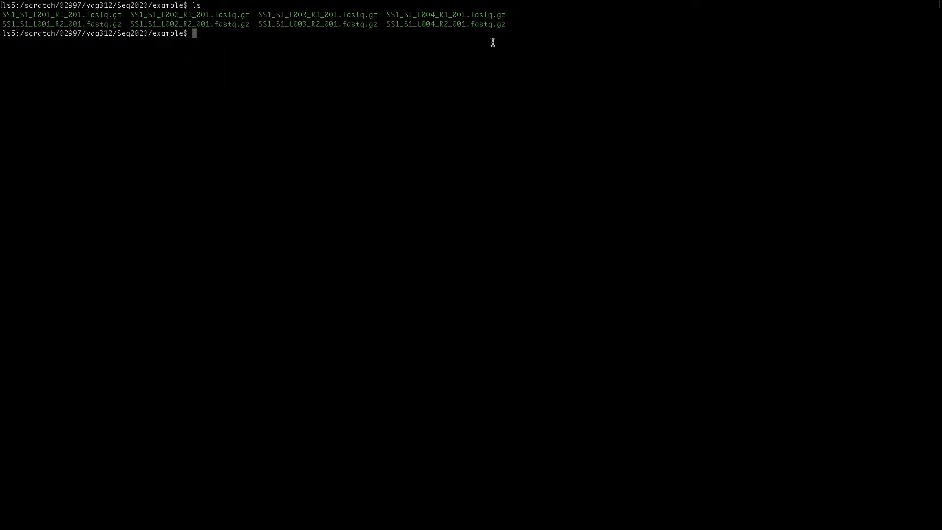
mouse_move(422, 52)
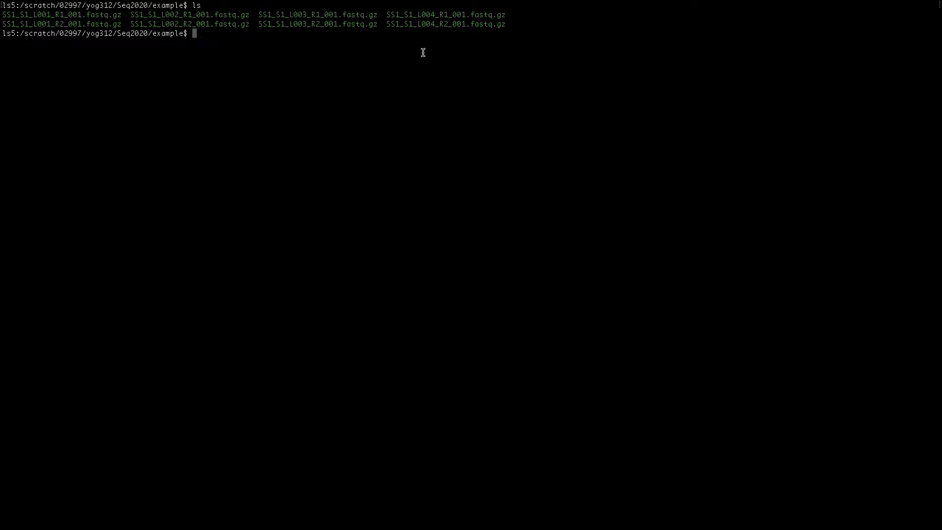
Concatenate the four L00x_R1_001.fastq.gz lane files into SS1.R1.fastq.gz with cat
text(cat)
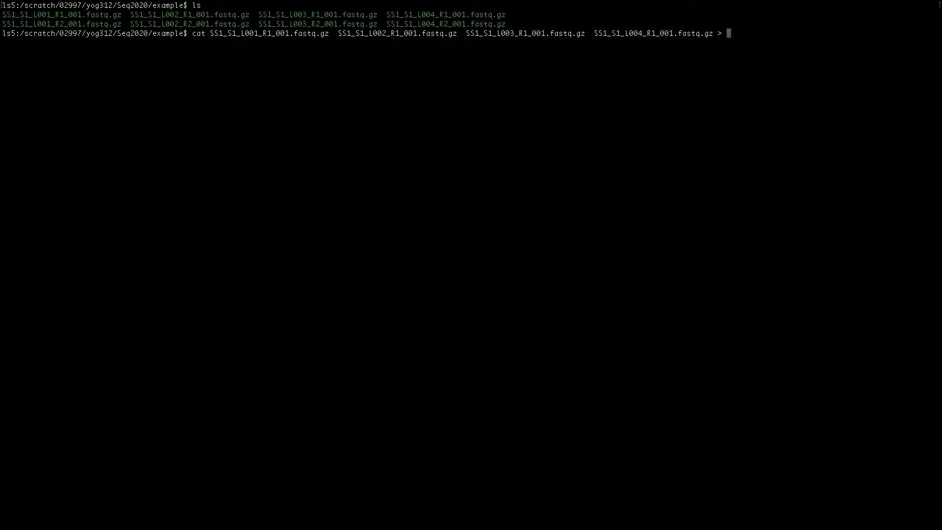
text(SS)
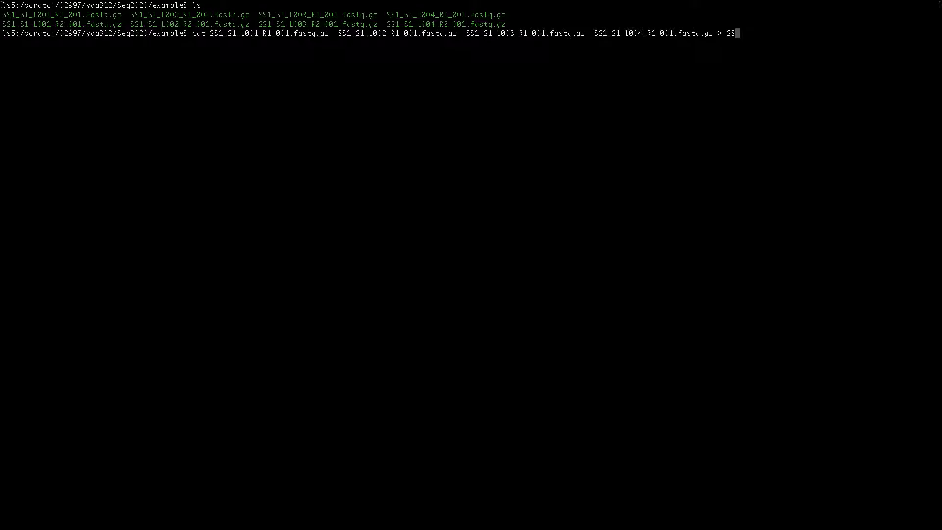
text(1.)
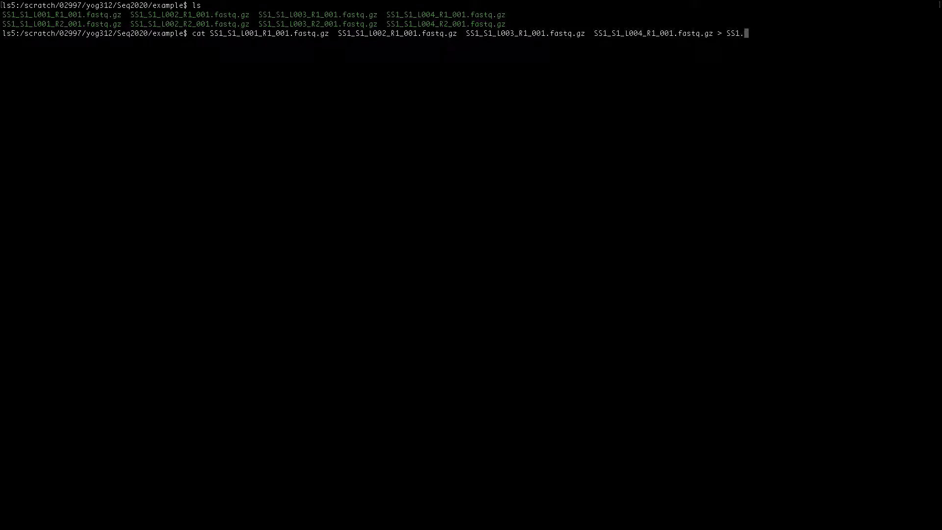
text(R1.)
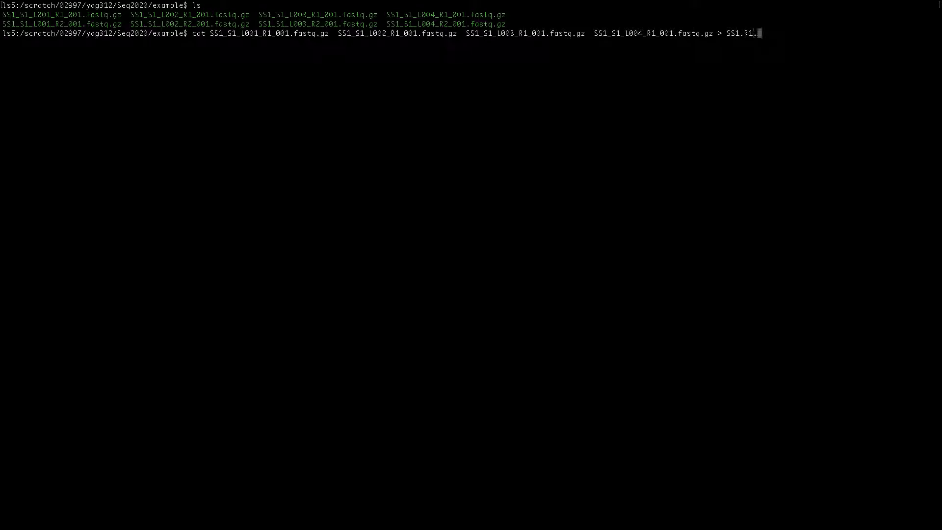
text(fastq)
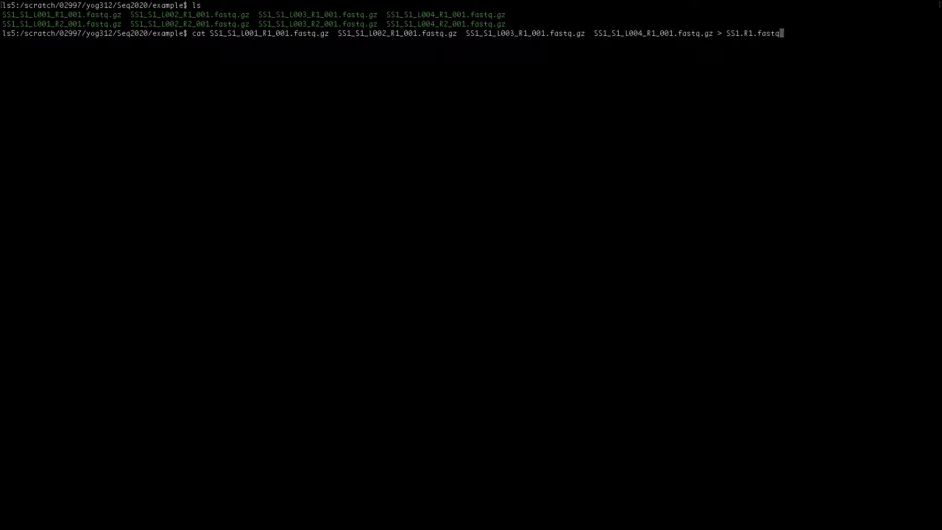
text(.gz)
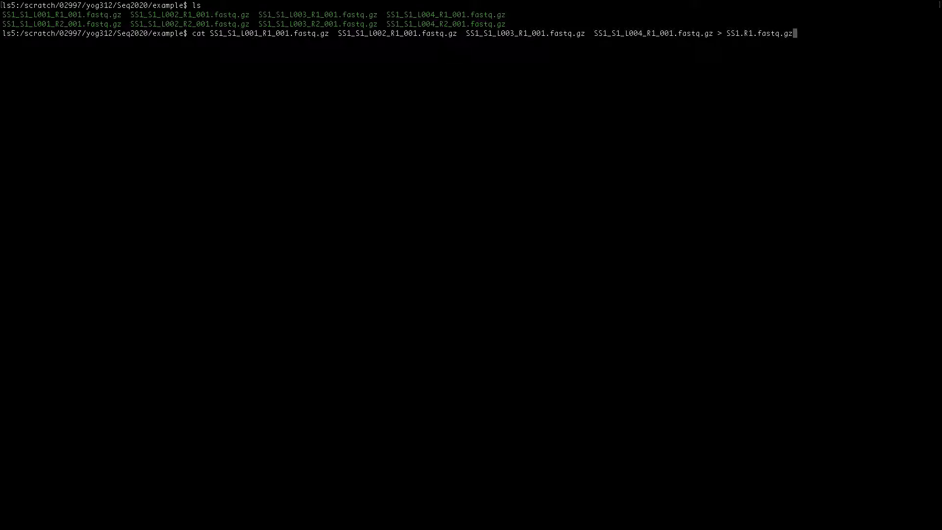
key(Return)
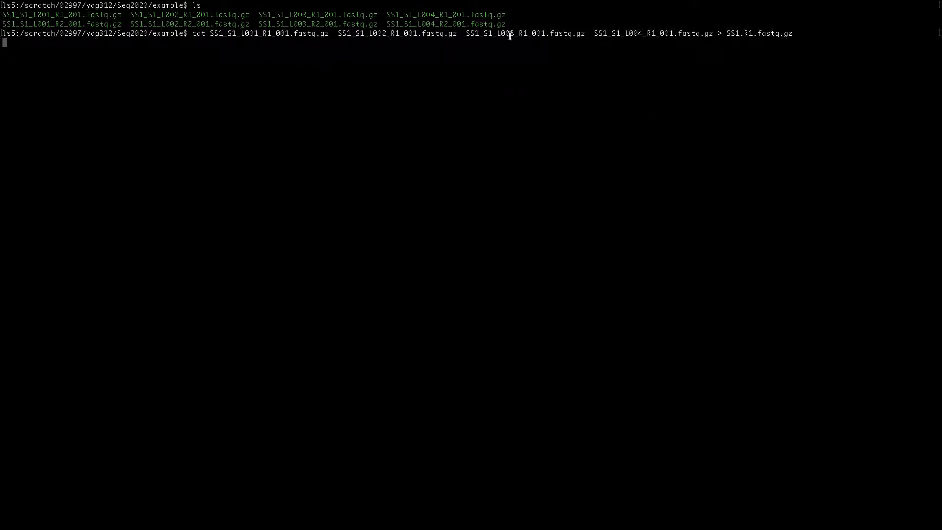
List the directory to verify SS1.R1.fastq.gz appears among the lane files
key(Return)
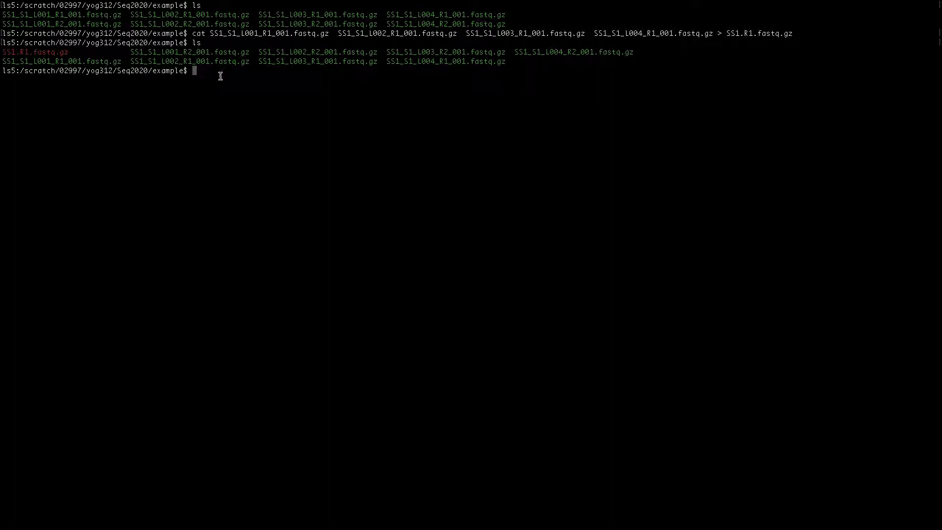
mouse_move(428, 116)
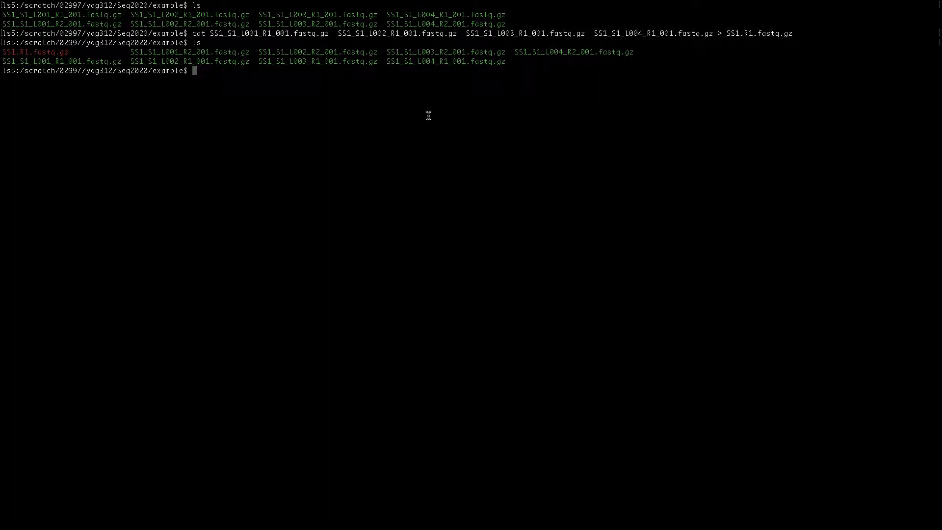
Concatenate the four L00x_R2_001.fastq.gz lane files into SS1.R2.fastq.gz with cat
text(cat)
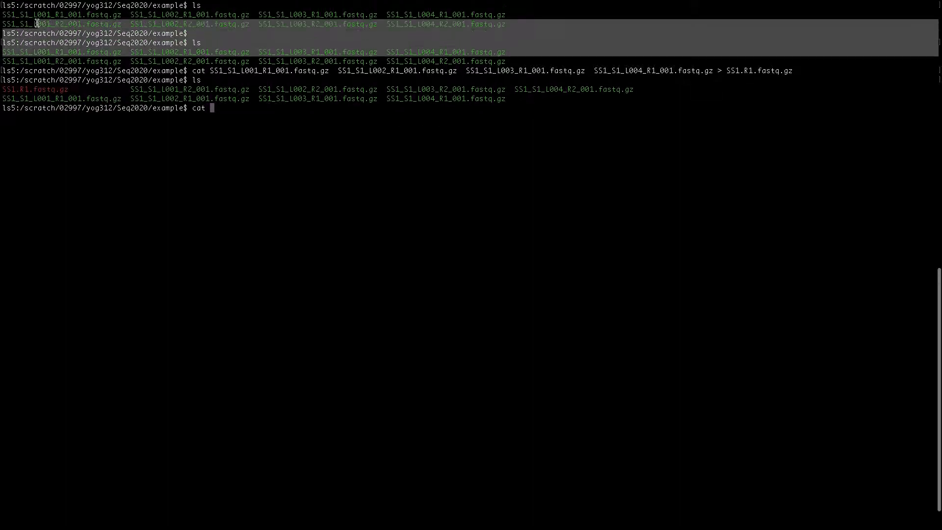
scroll(up, 3)
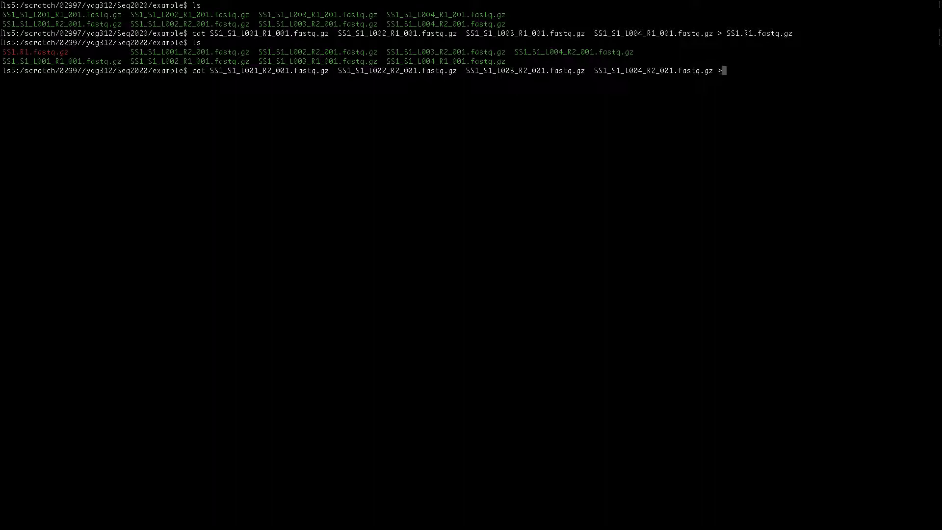
text(SS1)
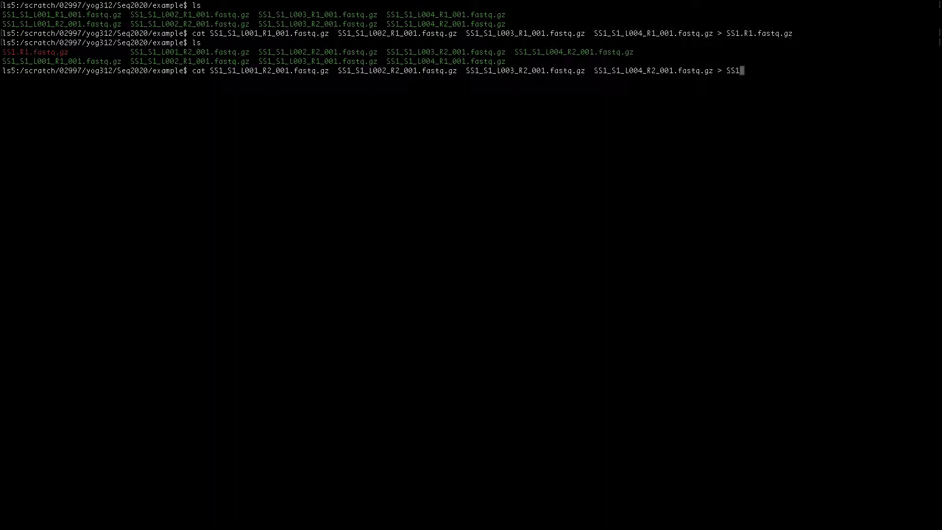
text(.R2)
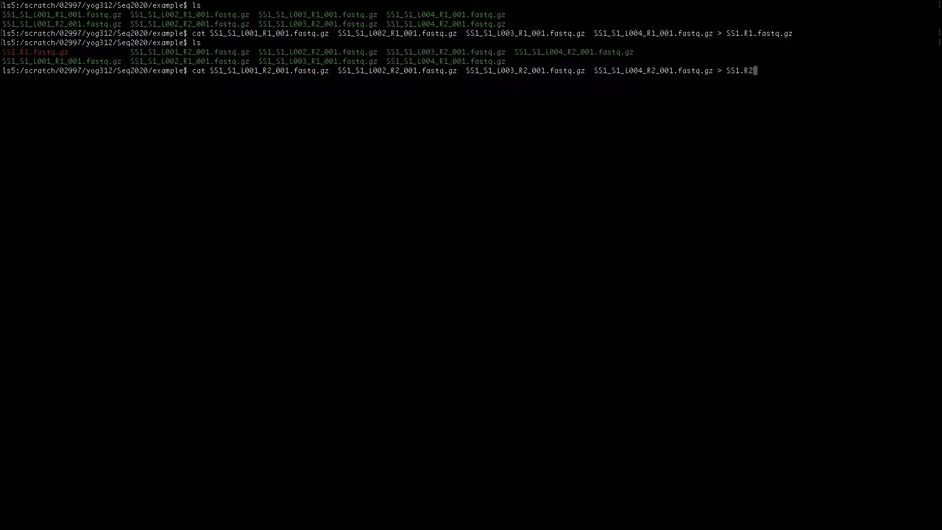
text(.fa)
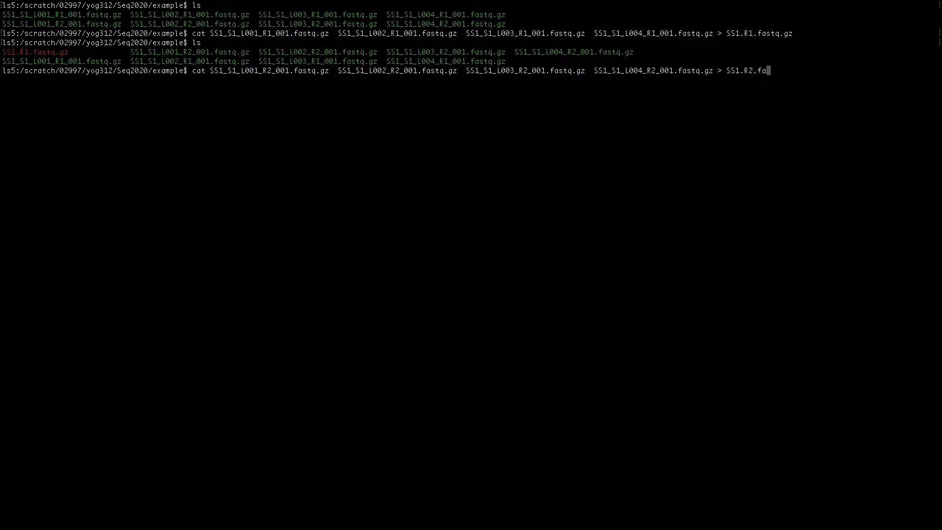
text(stq.)
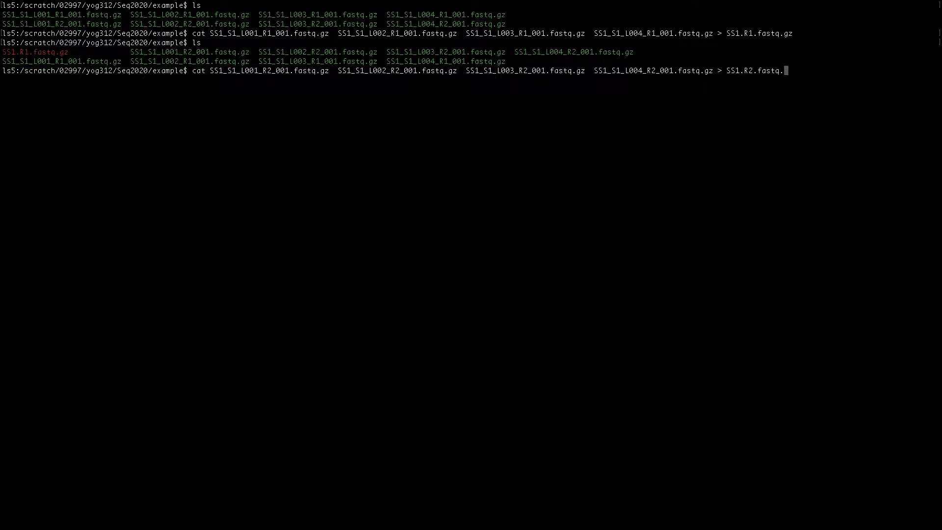
key(Return)
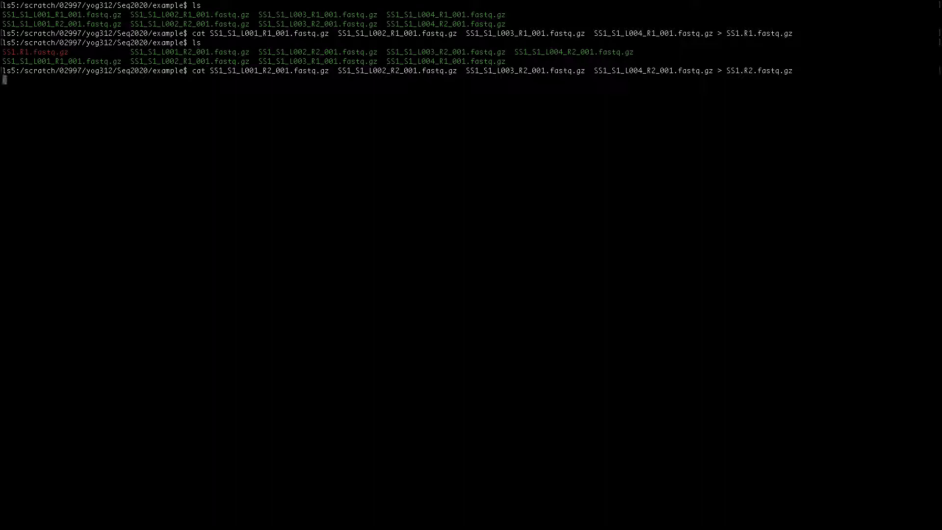
key(Return)
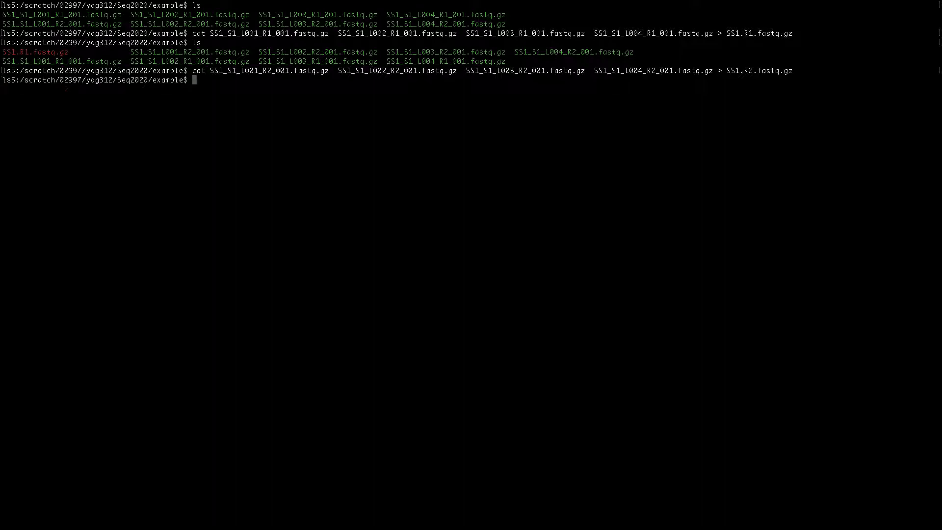
Run ls to see SS1.R1.fastq.gz and SS1.R2.fastq.gz beside the lane files
text(ls)
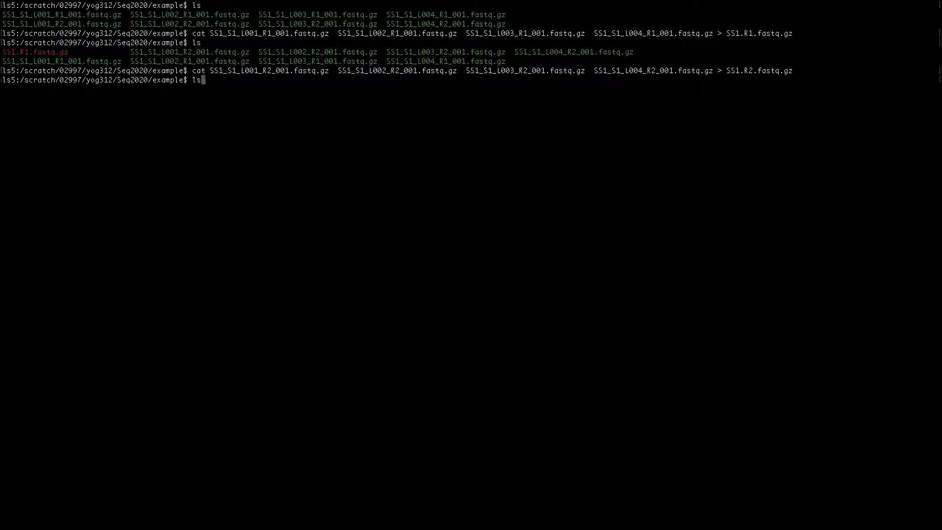
key(Return)
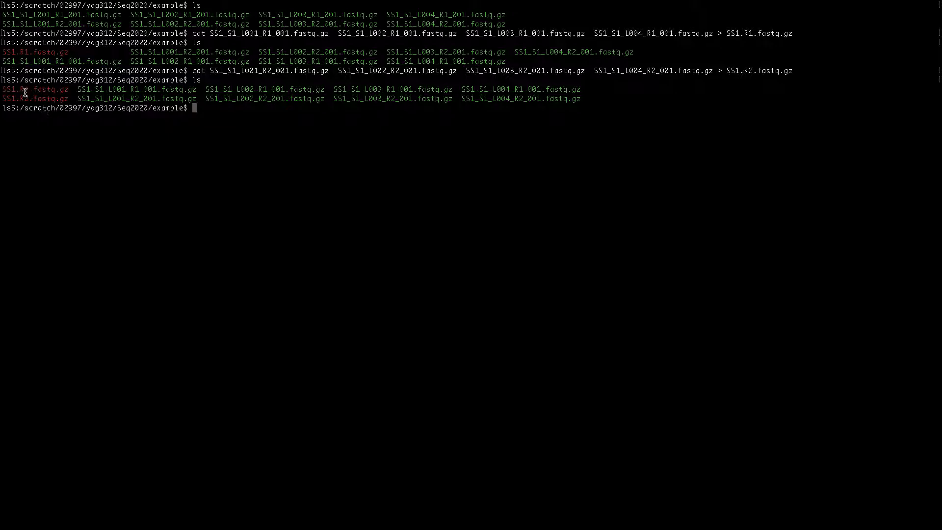
mouse_move(157, 98)
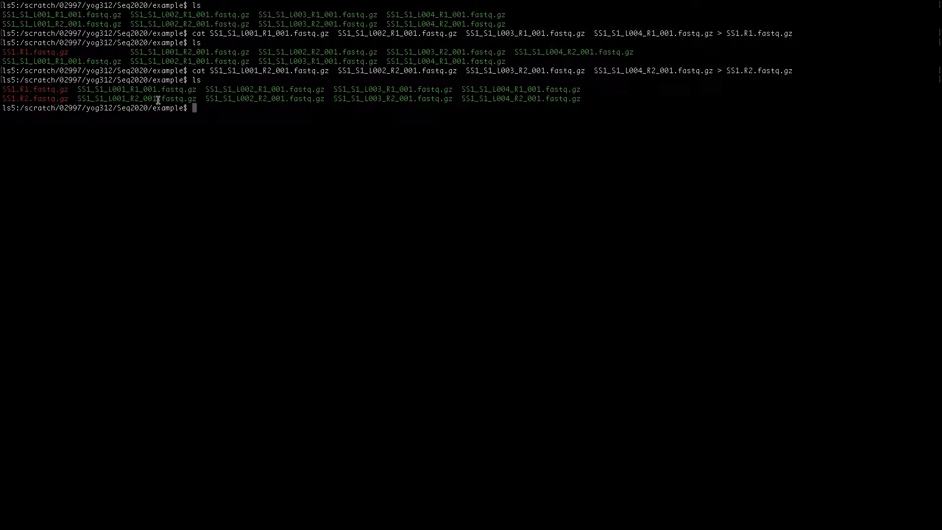
mouse_move(598, 106)
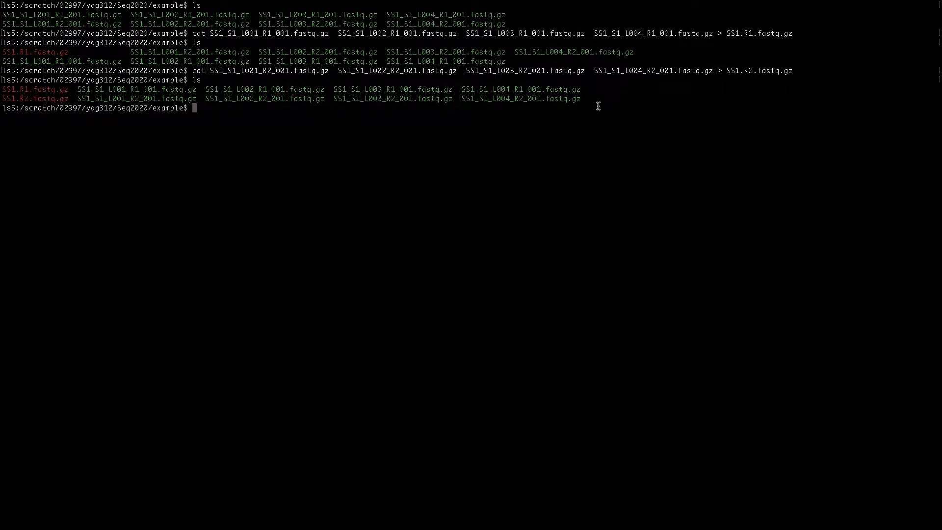
mouse_move(311, 136)
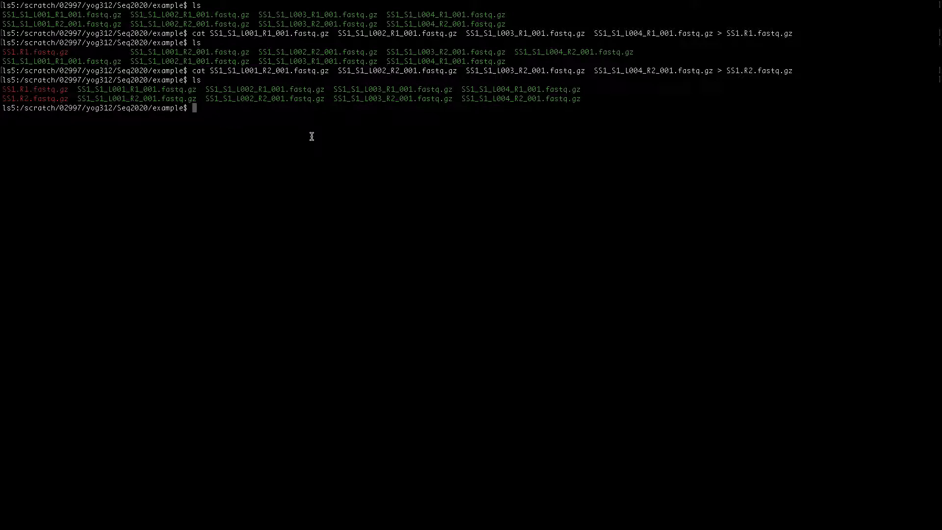
mouse_move(69, 97)
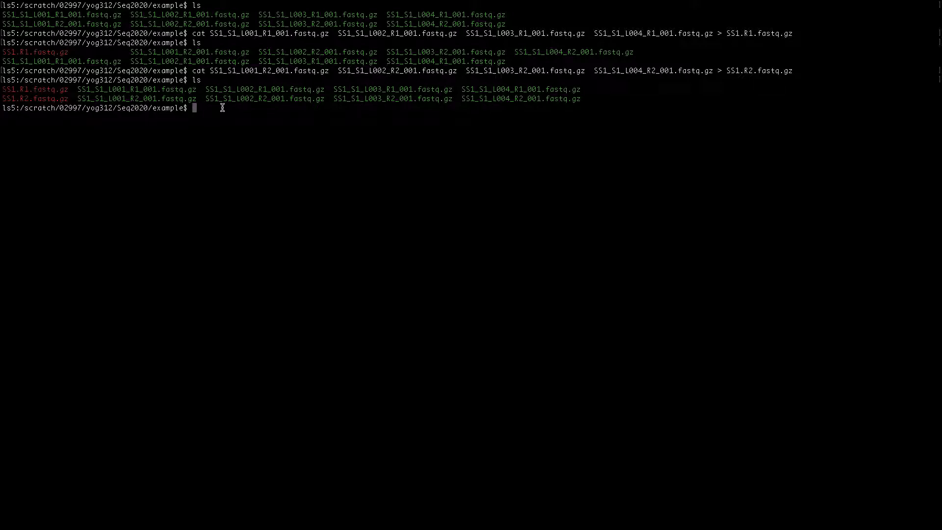
Start a gunzip command, typing the *.gz wildcard and then erasing it
text(gun)
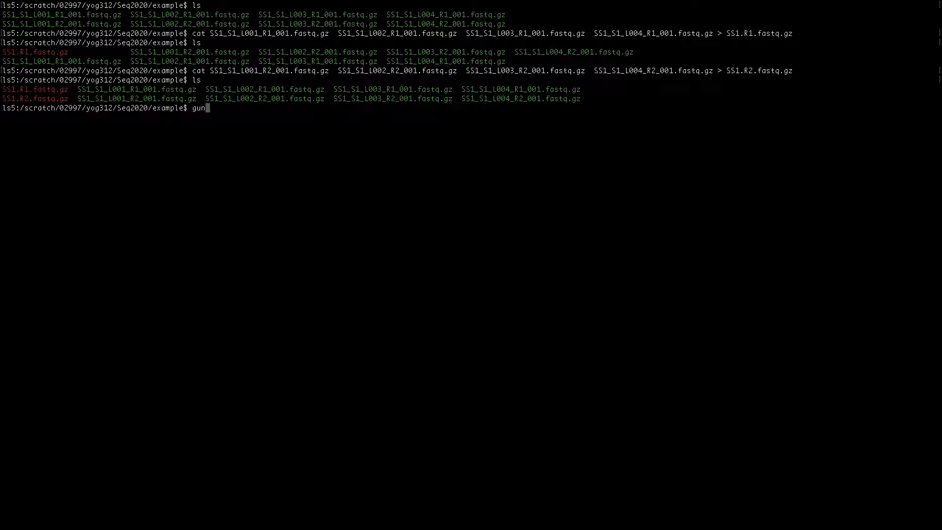
text(zip)
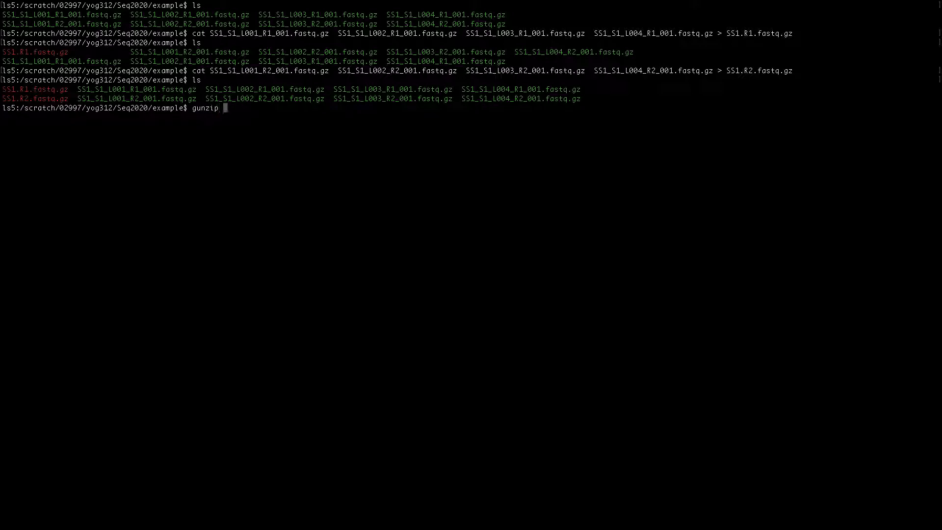
text(*.)
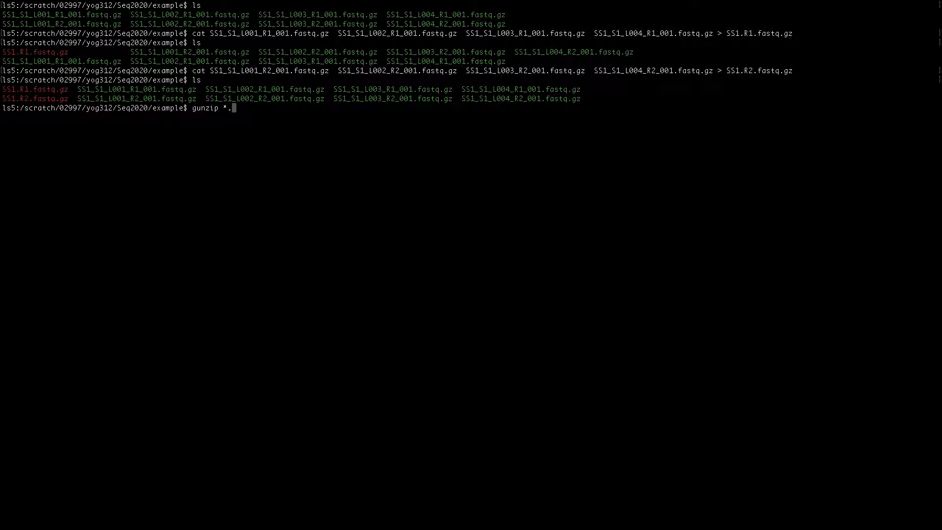
text(gz)
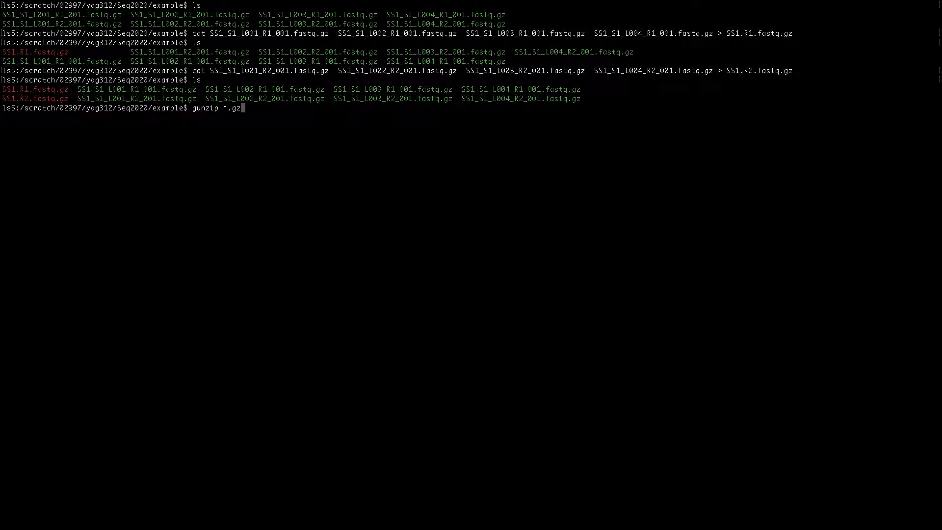
key(BackSpace)
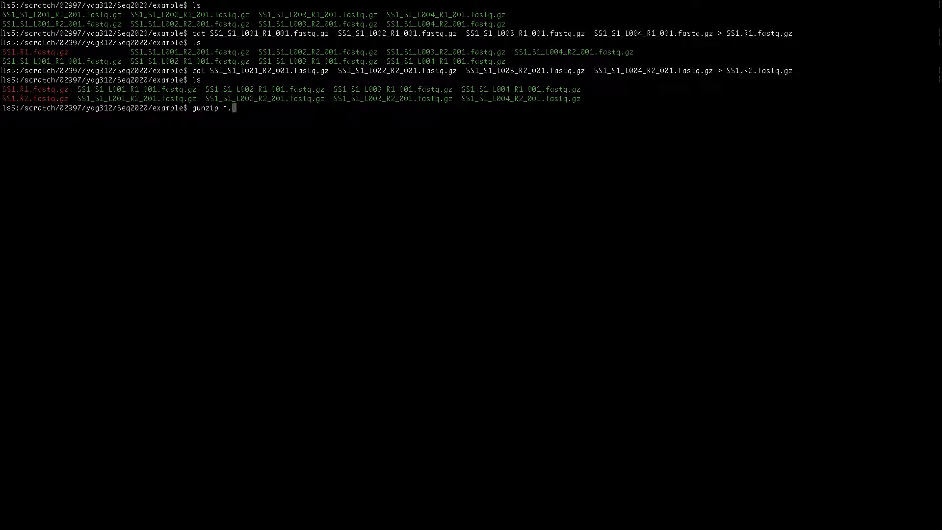
key(BackSpace)
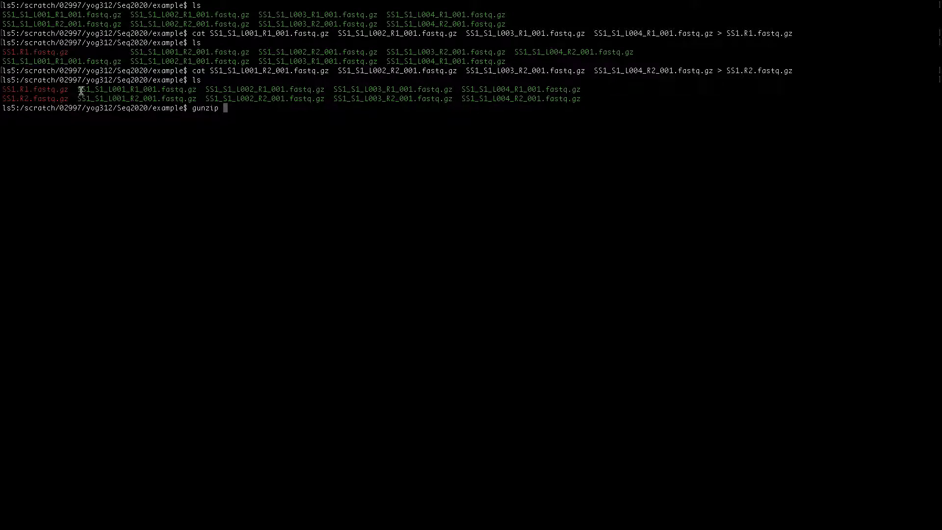
Gunzip the lane 1 R1 file SS1_S1_L001_R1_001.fastq.gz
double_click(137, 89)
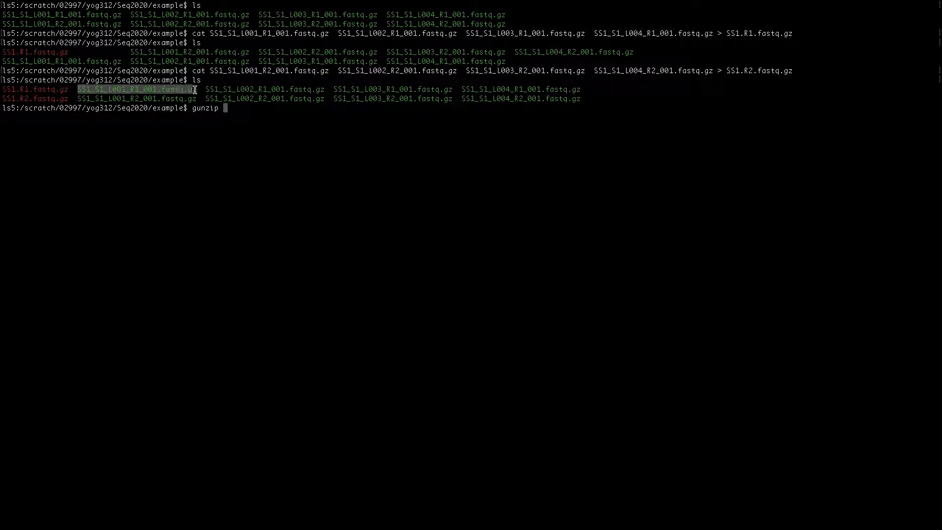
mouse_move(238, 115)
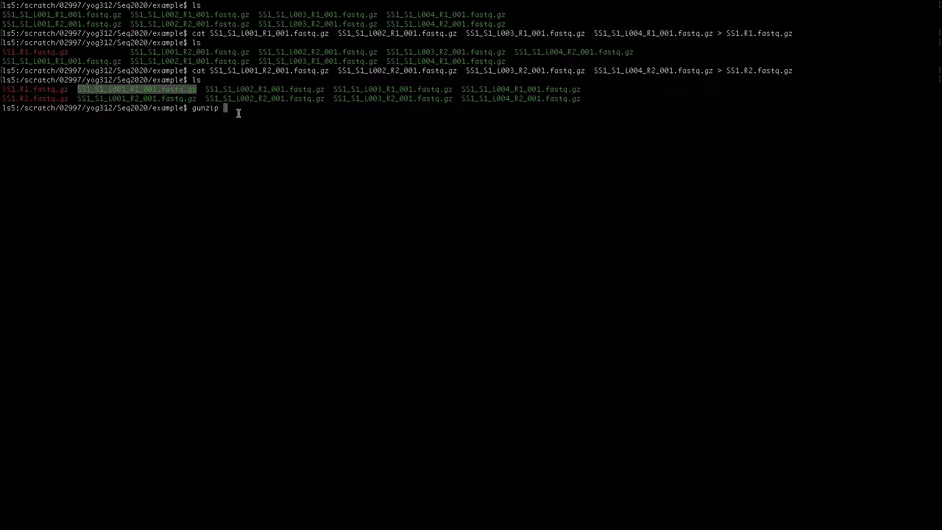
text(SS1_S1_L001_R1_001.fastq.gz)
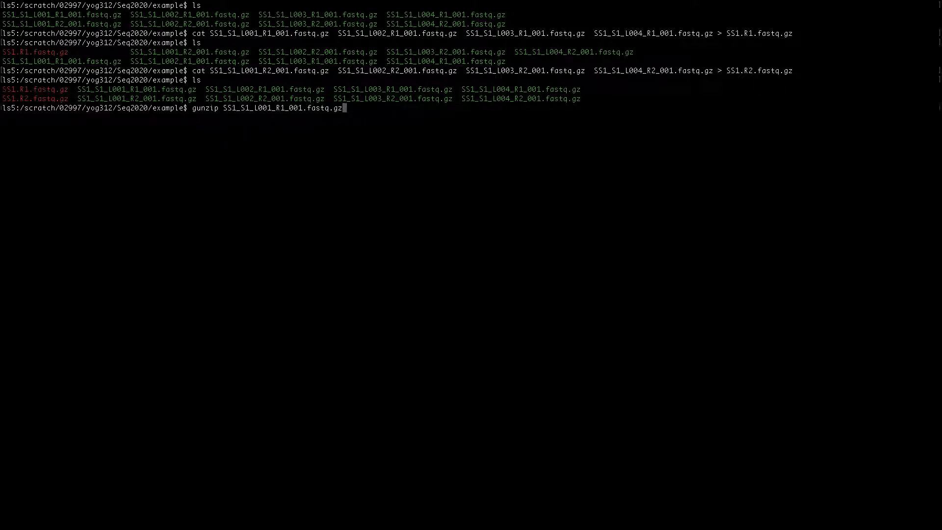
key(Return)
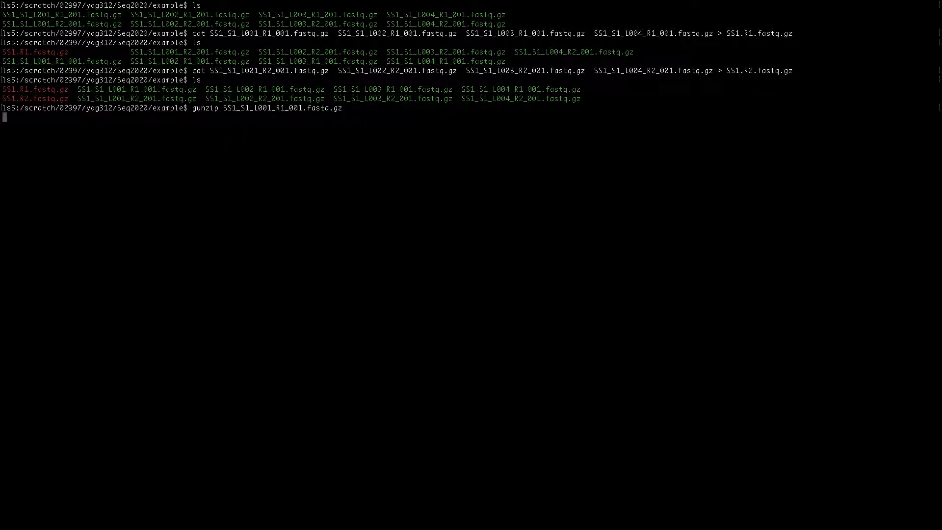
mouse_move(177, 136)
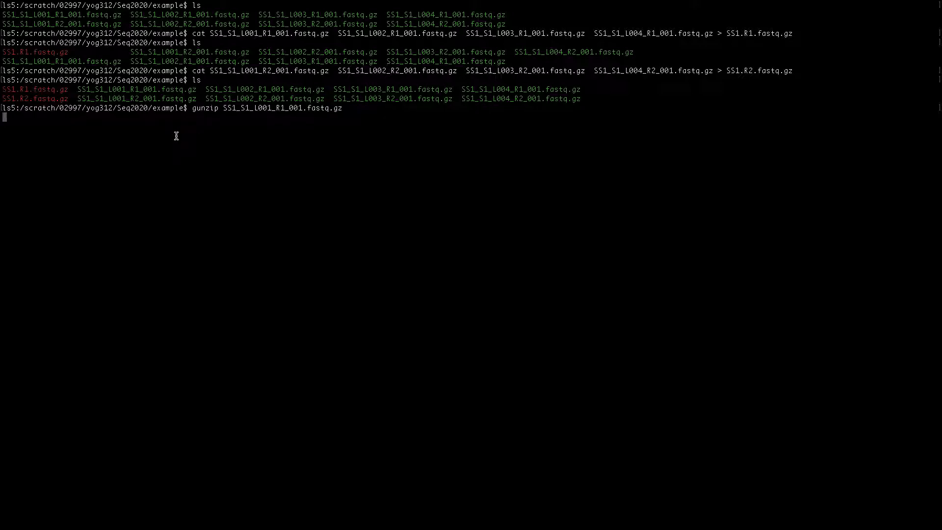
mouse_move(192, 150)
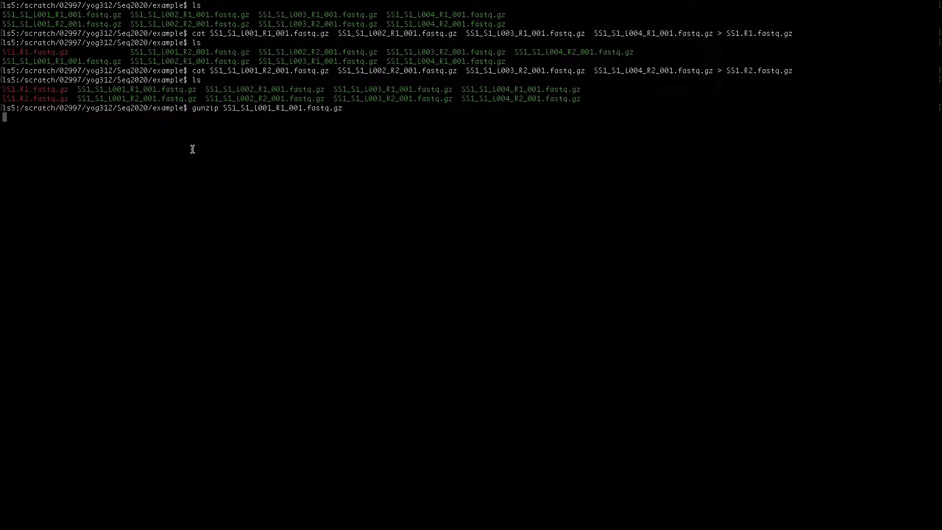
mouse_move(282, 134)
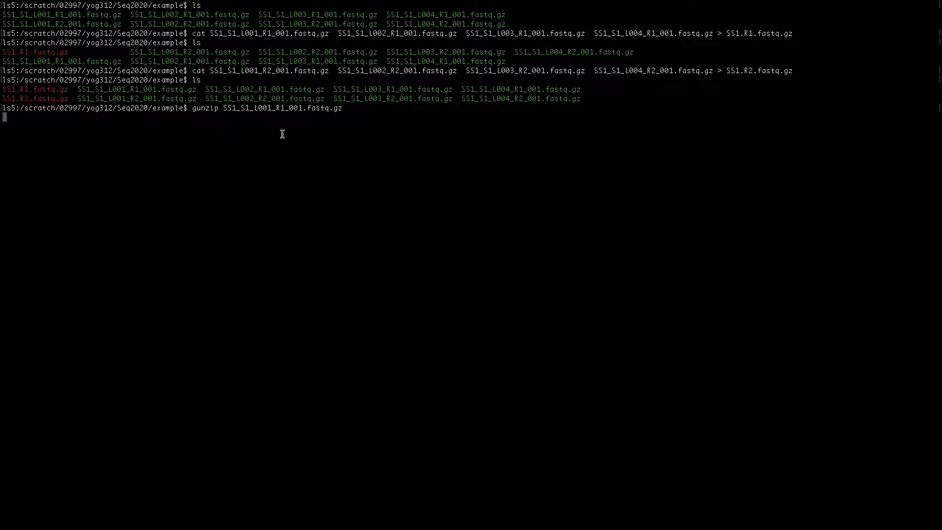
key(Return)
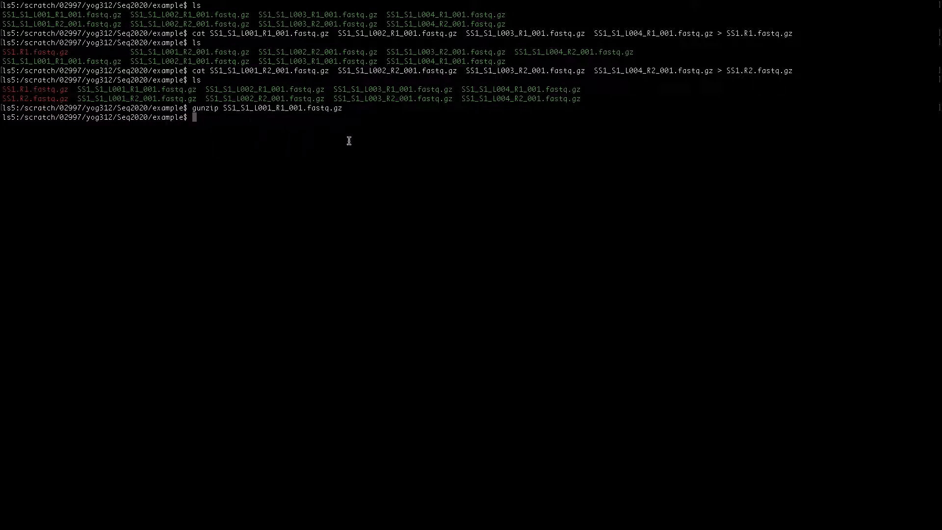
List the folder and pick out the uncompressed SS1_S1_L001_R1_001.fastq
key(Return)
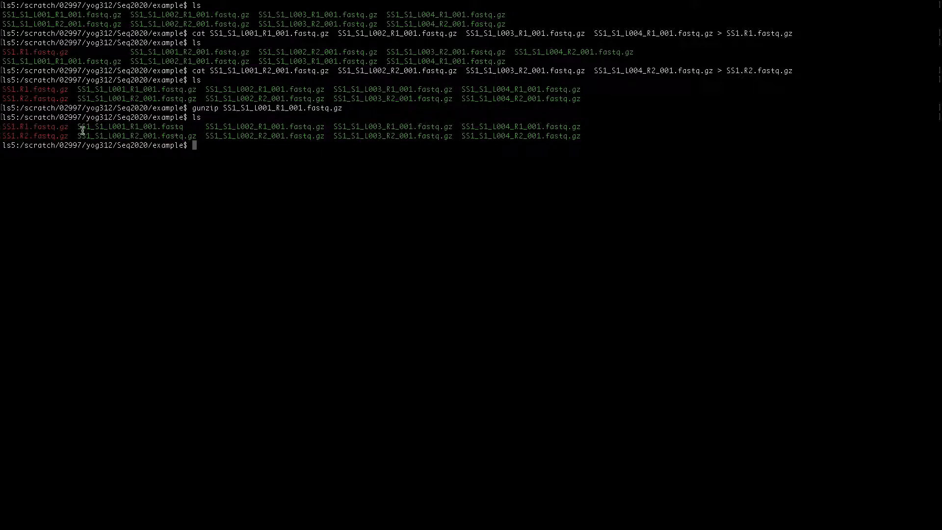
double_click(129, 127)
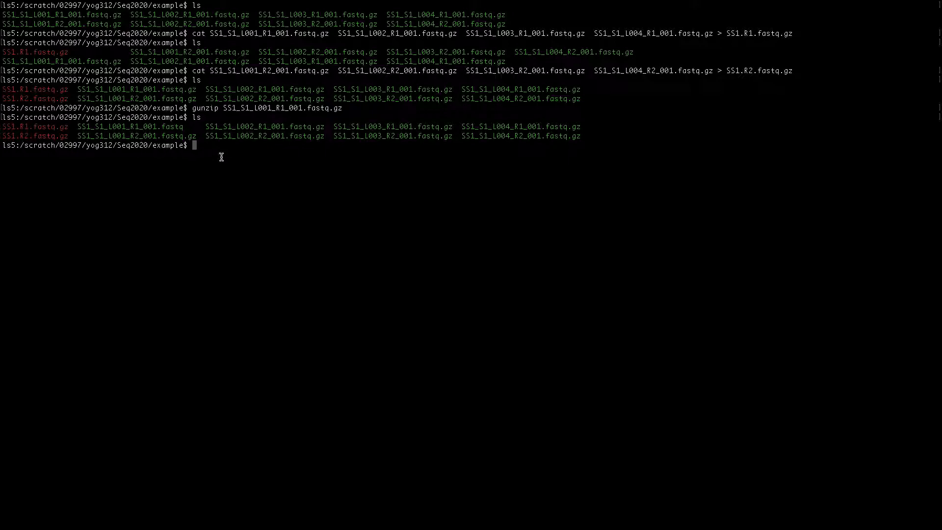
mouse_move(226, 153)
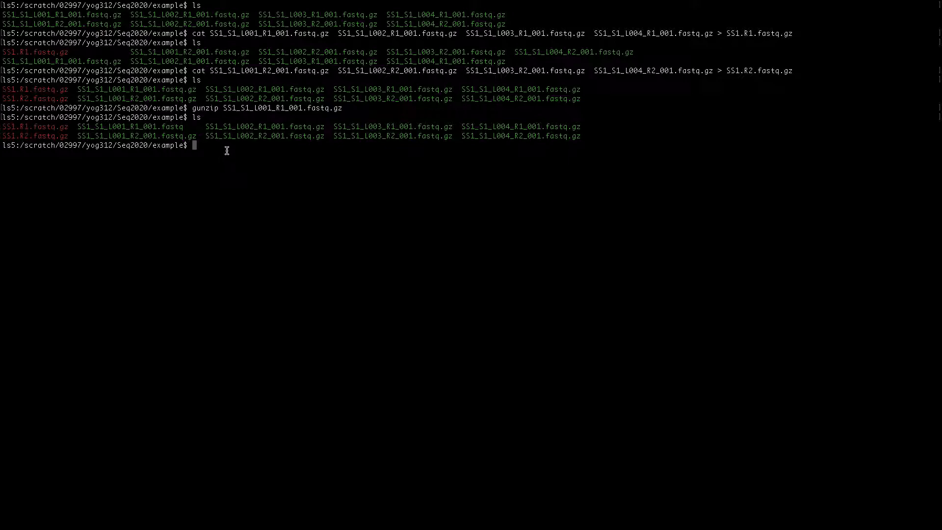
mouse_move(115, 181)
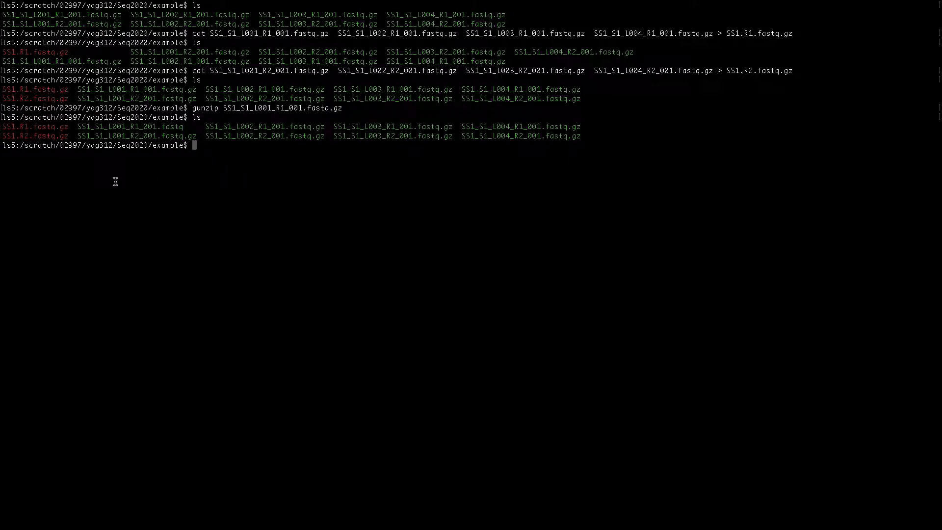